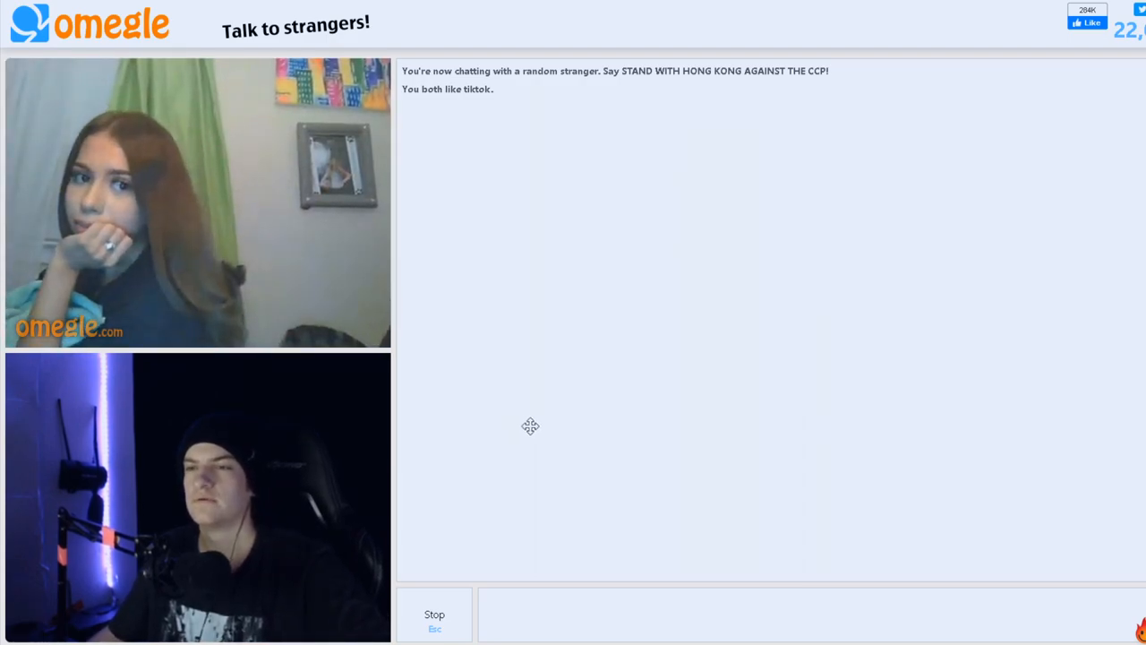
mouse_move(433, 594)
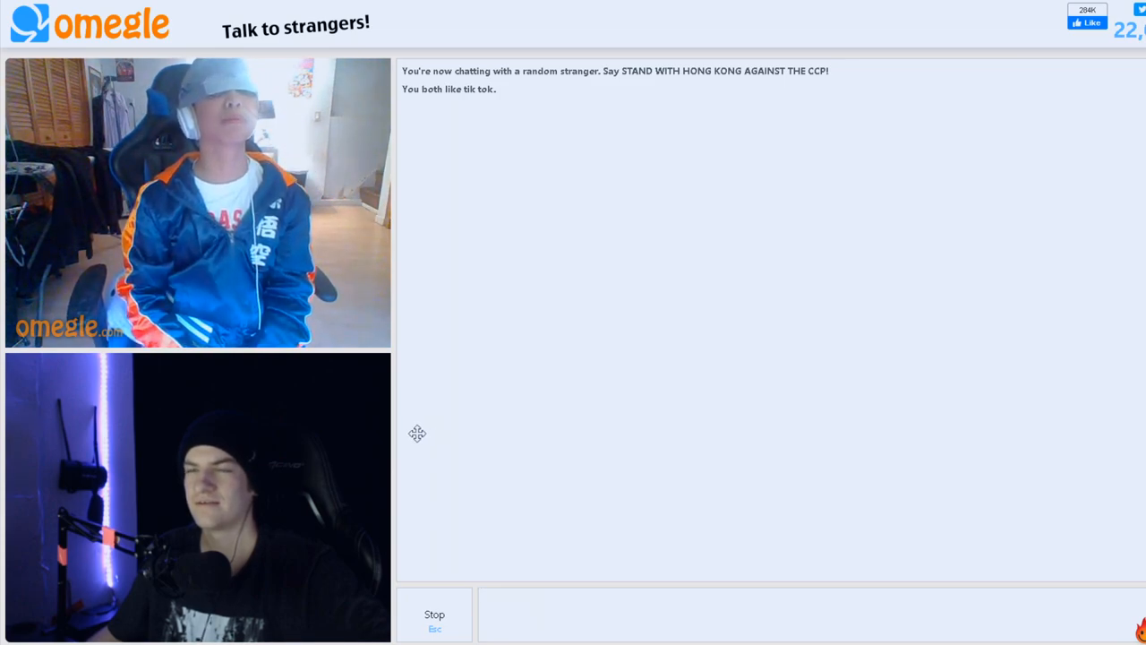
End the current video chat so the disconnected screen with a new-chat option appears.
click(434, 615)
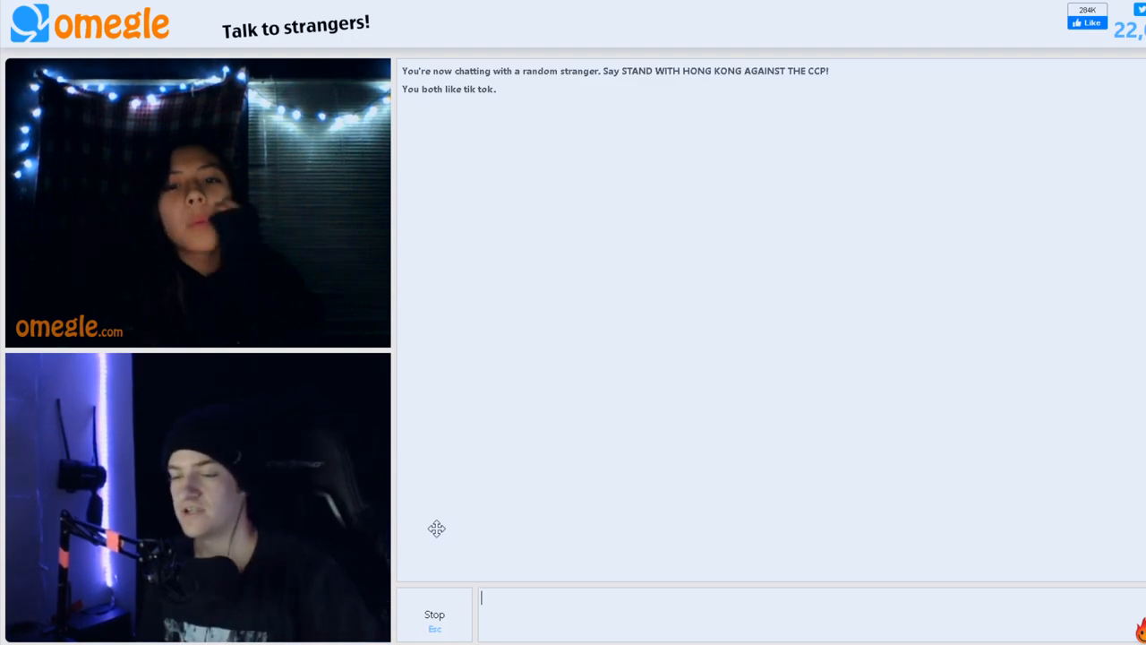
mouse_move(476, 365)
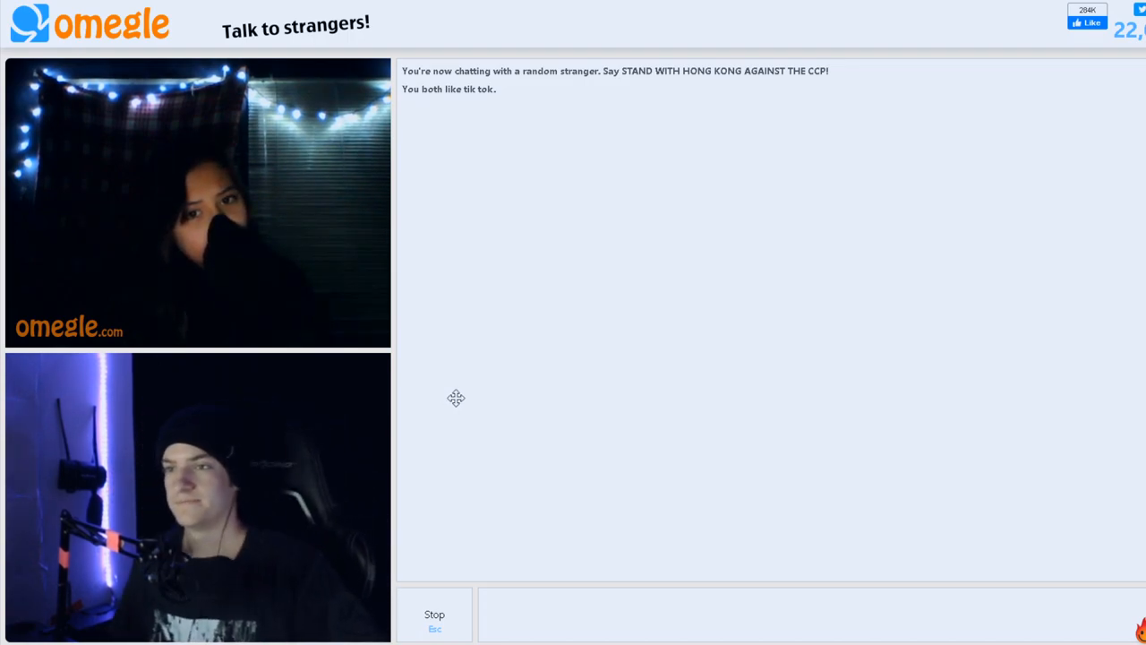
mouse_move(469, 387)
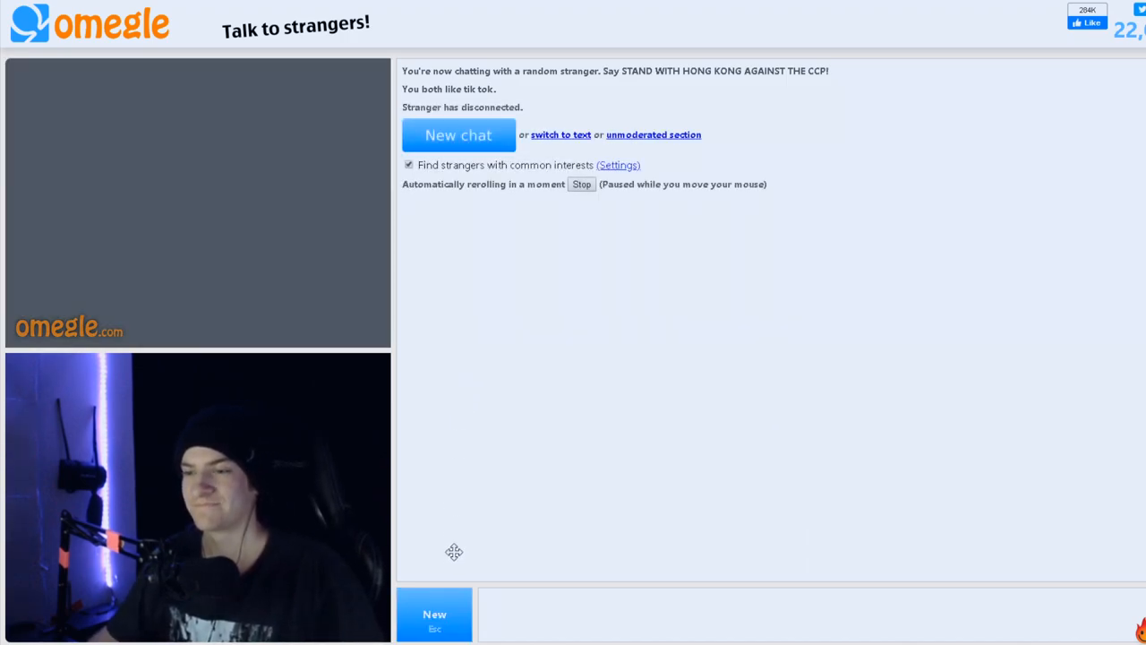
Stop Omegle from automatically rerolling into the next chat.
click(580, 183)
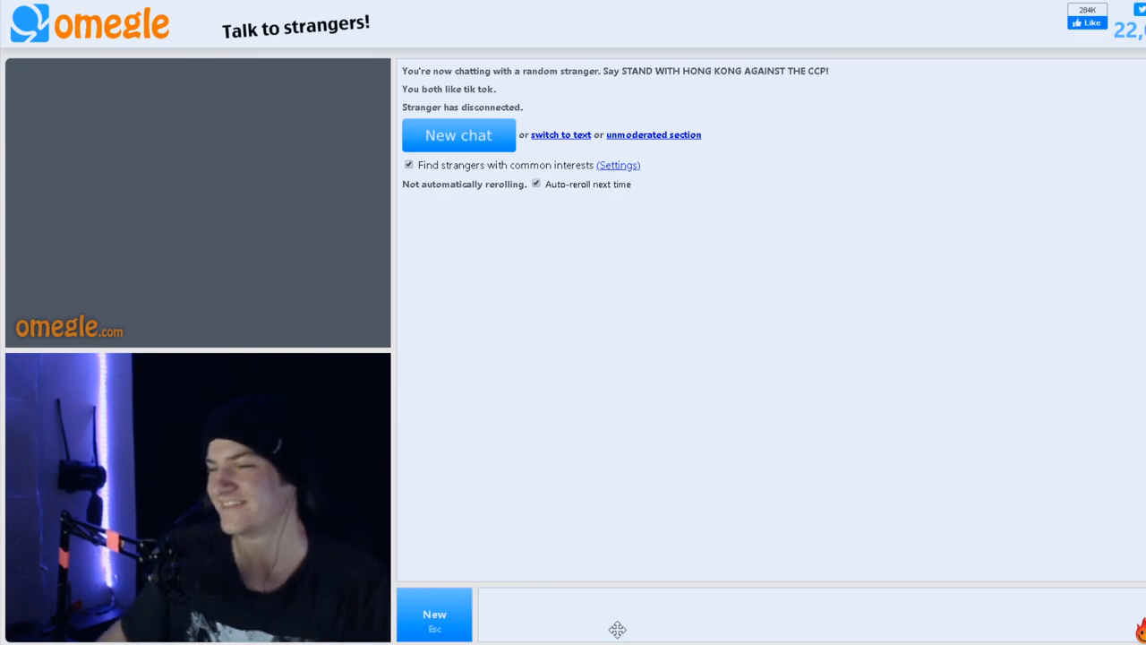
Start a new chat and connect with a random stranger.
click(458, 134)
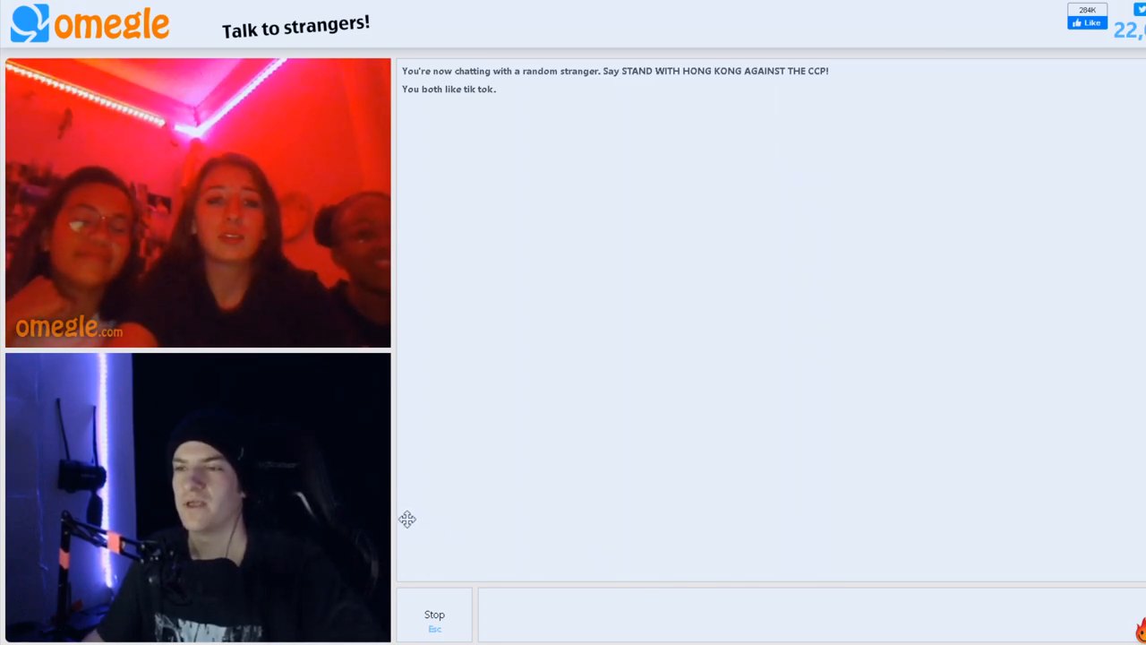
mouse_move(455, 351)
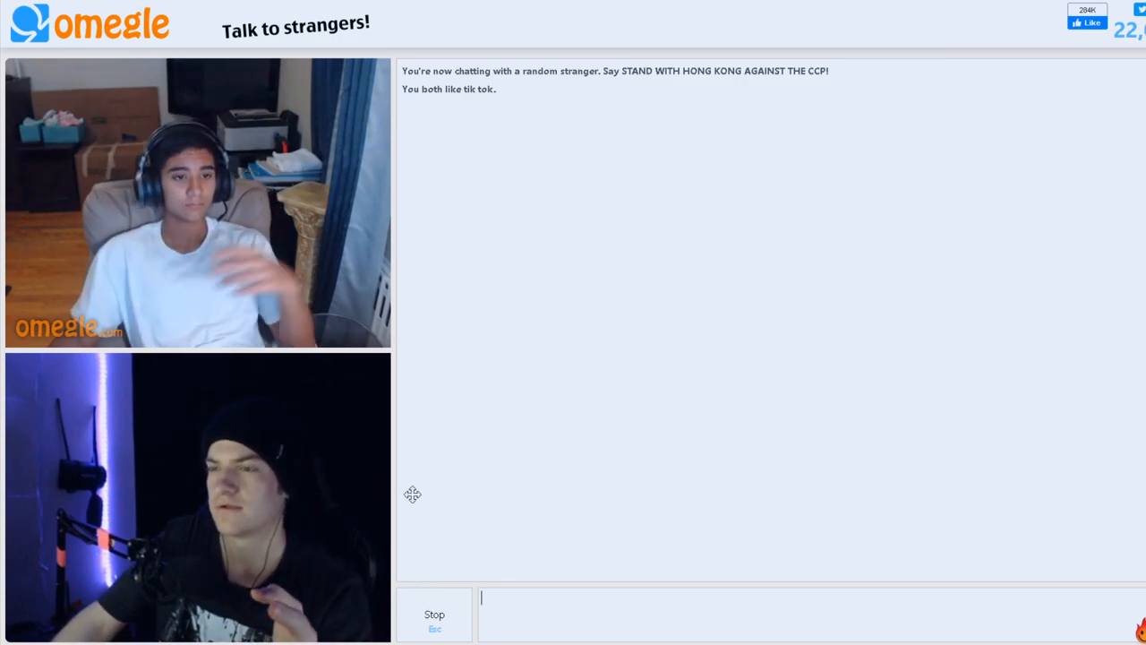
mouse_move(373, 509)
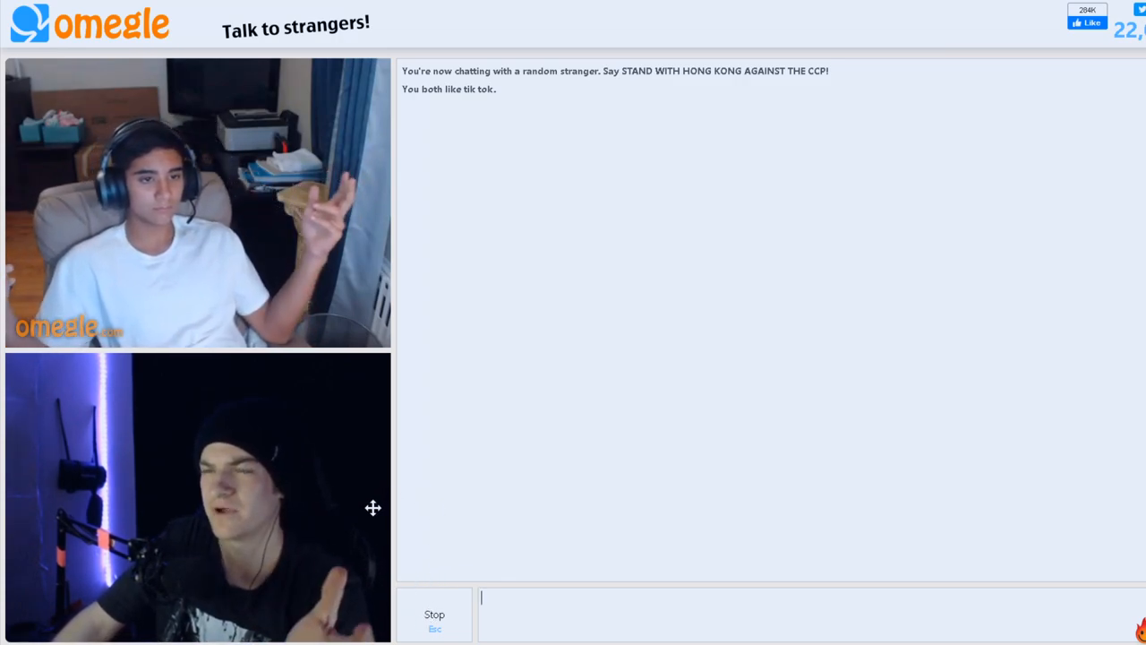
mouse_move(505, 412)
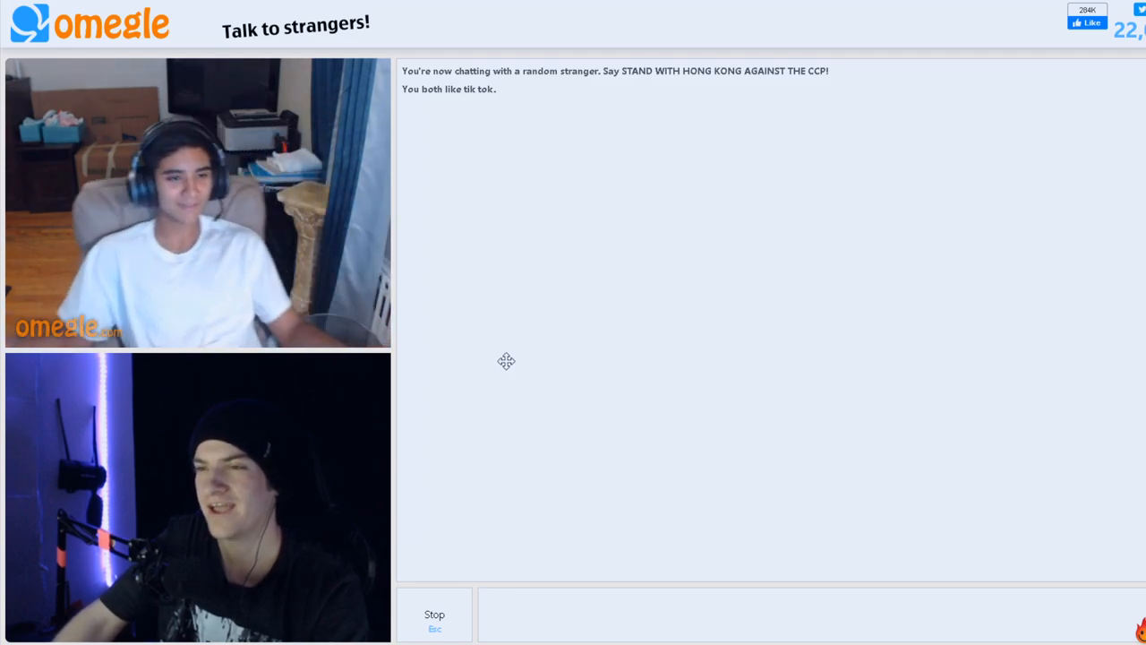
mouse_move(480, 401)
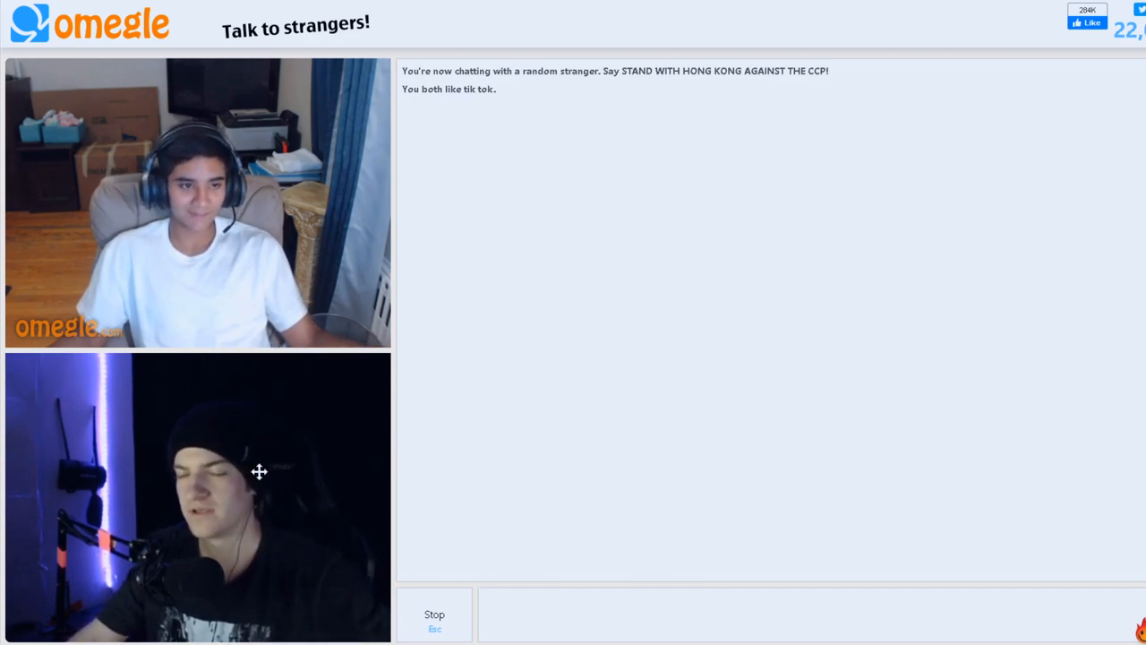
mouse_move(582, 335)
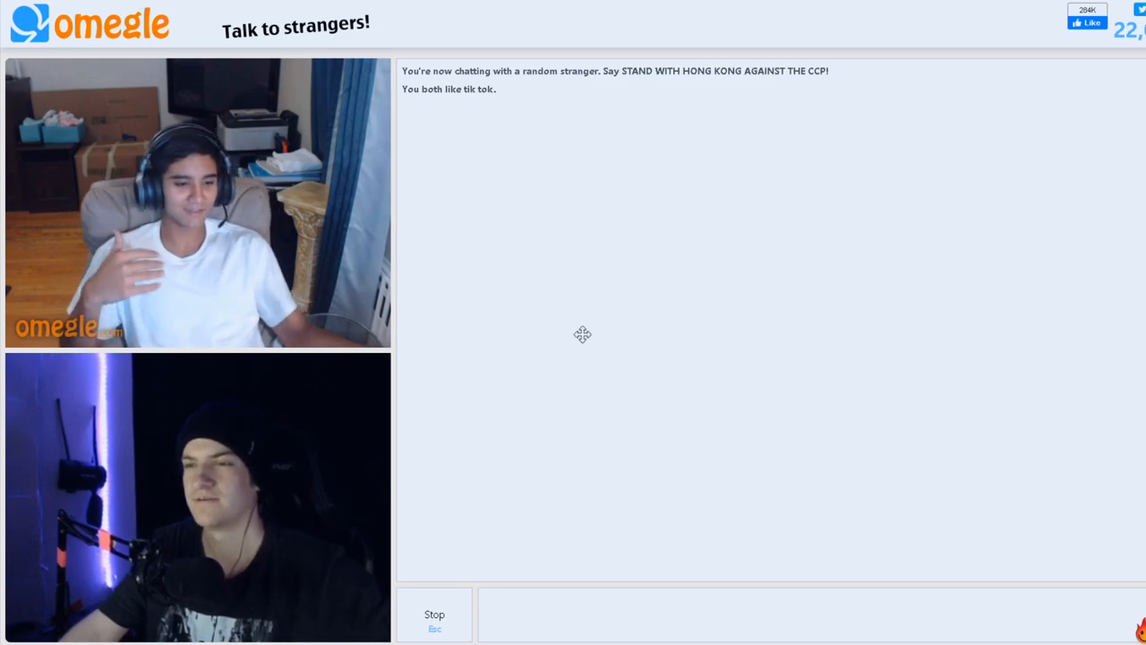
mouse_move(679, 469)
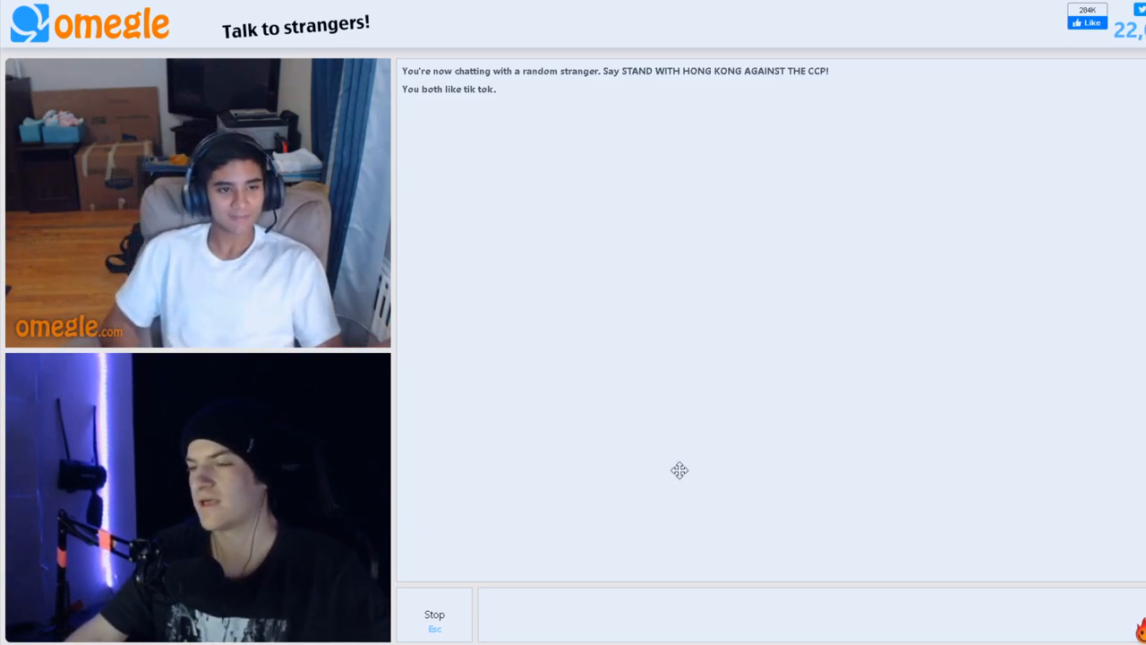
mouse_move(598, 491)
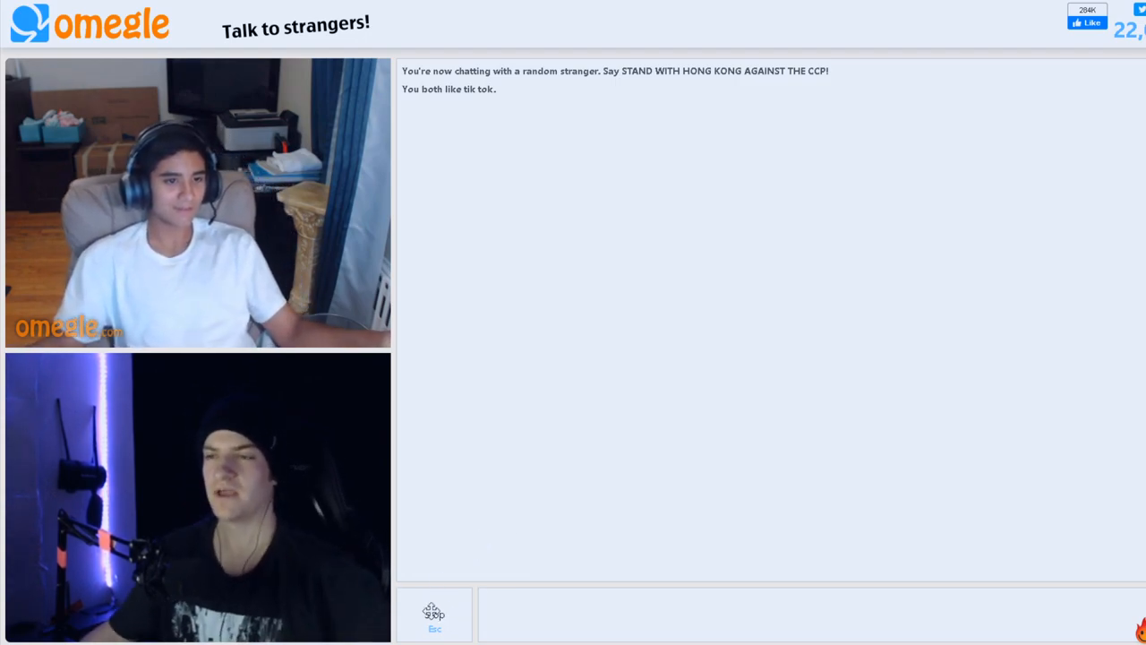
End the chat with the two strangers in the dim room, confirming the 'Really?' prompt.
click(433, 616)
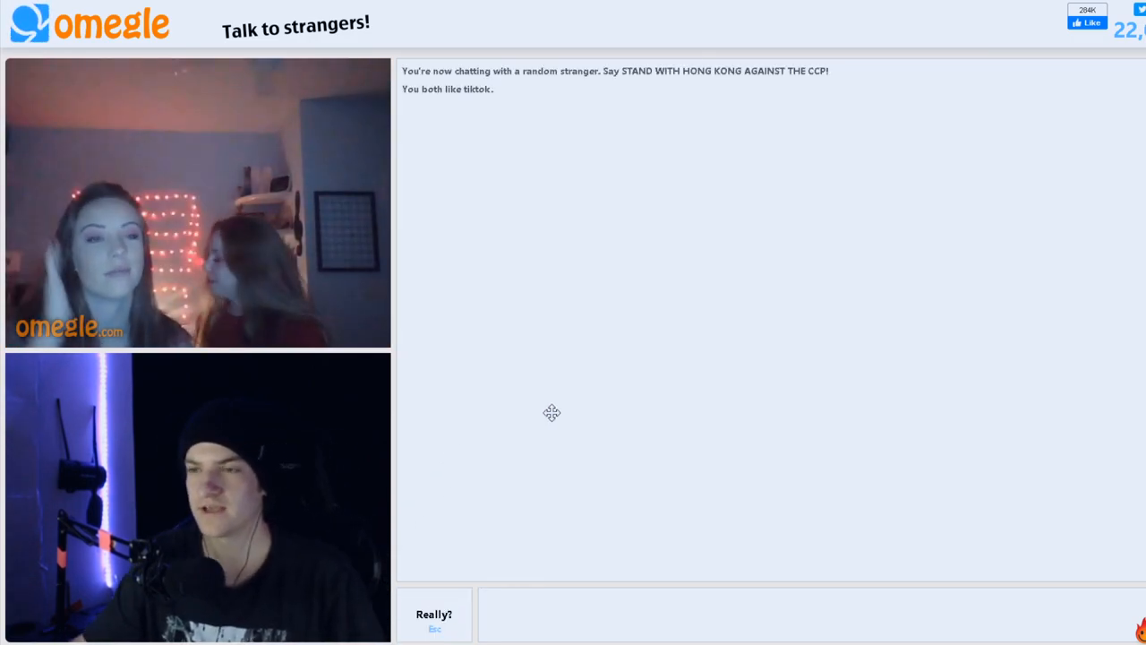
mouse_move(605, 251)
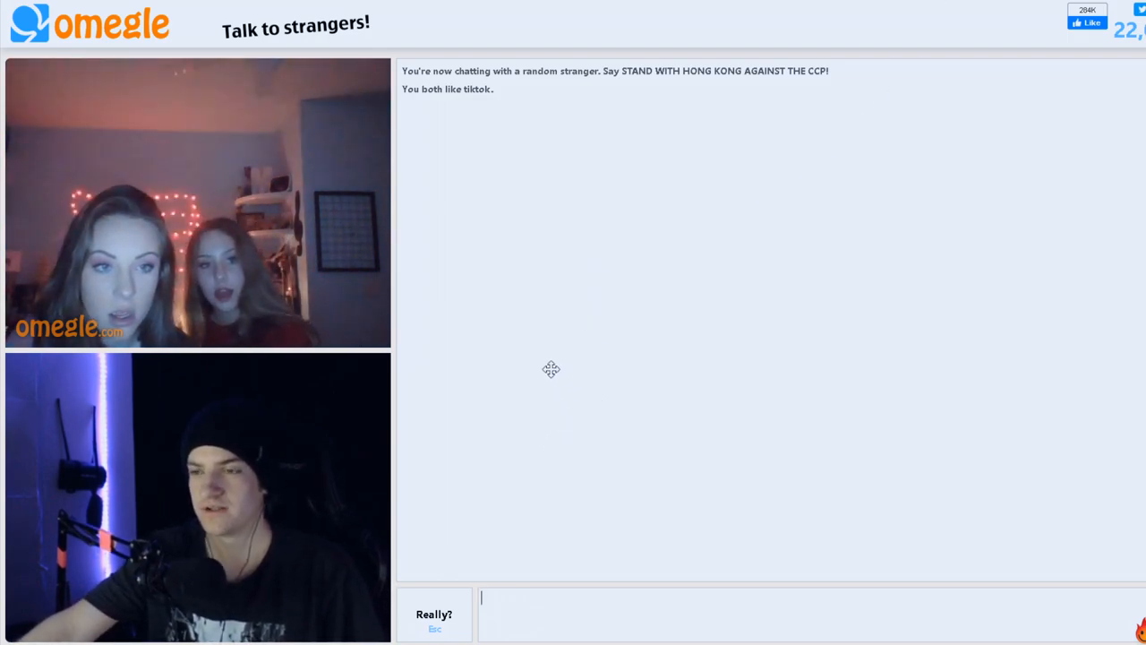
mouse_move(483, 422)
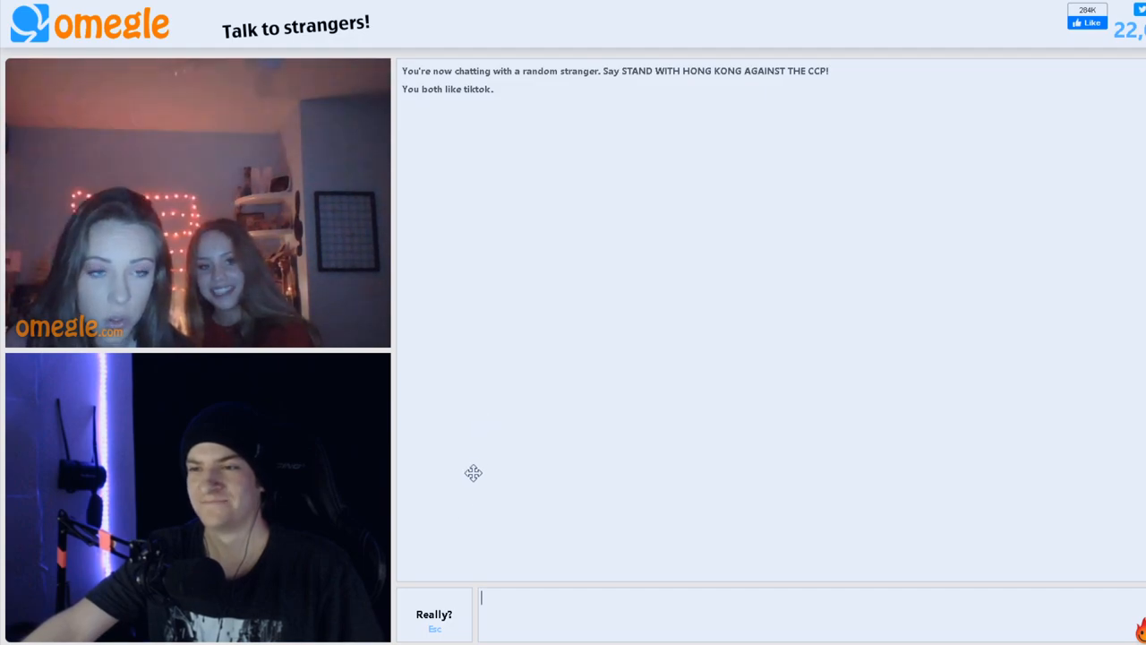
mouse_move(456, 580)
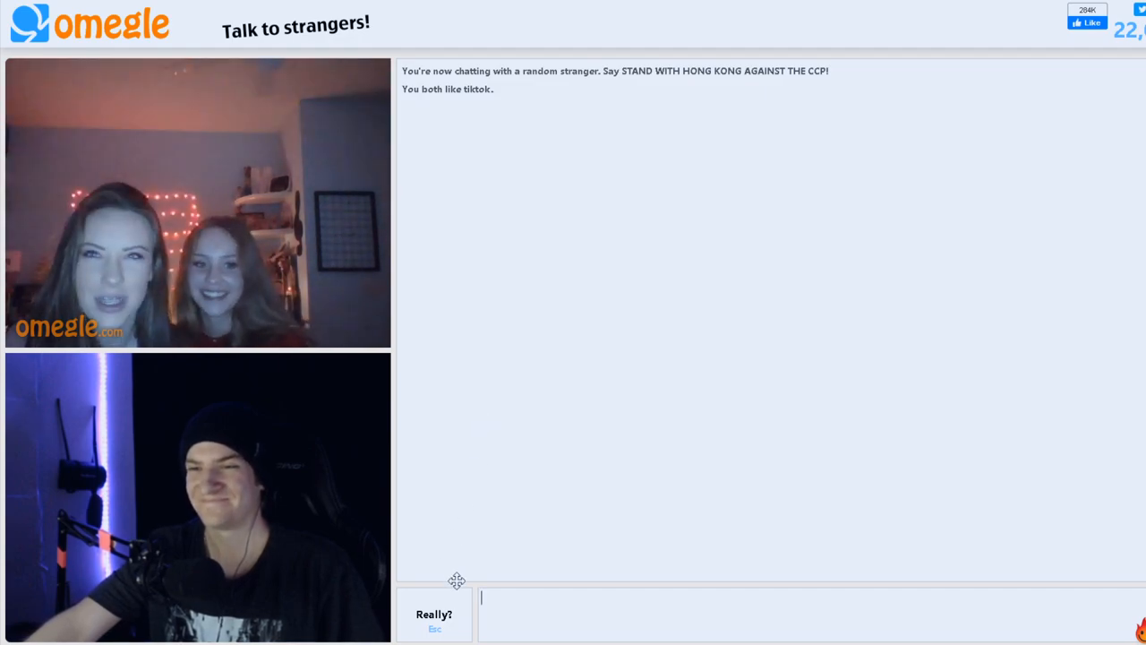
click(433, 612)
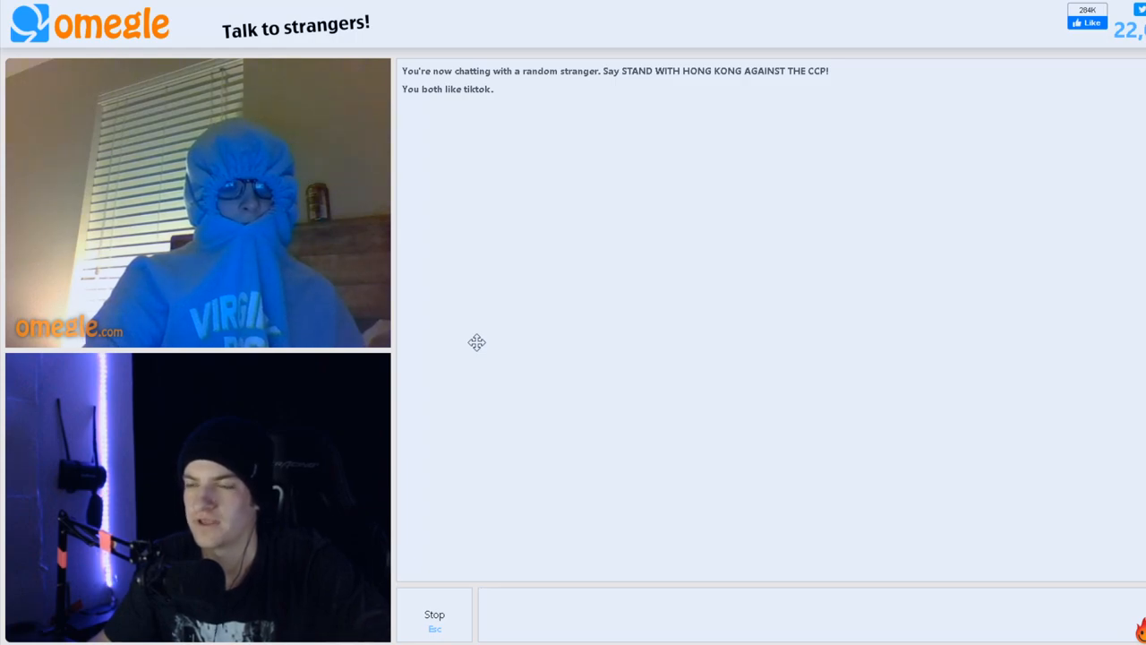
mouse_move(472, 423)
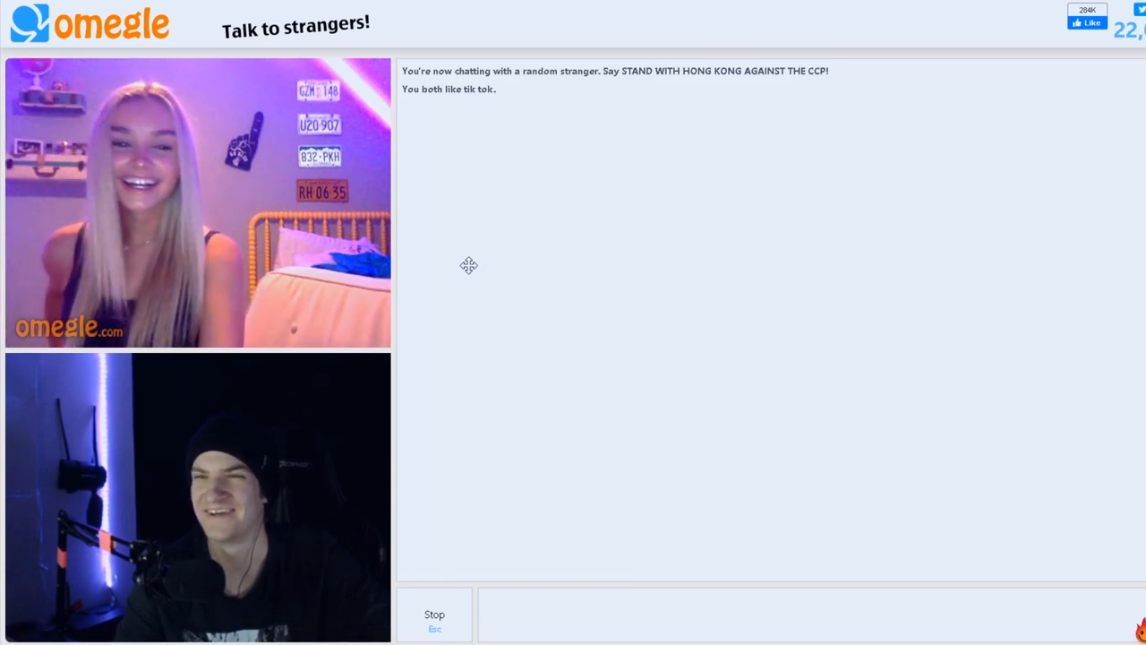
mouse_move(767, 161)
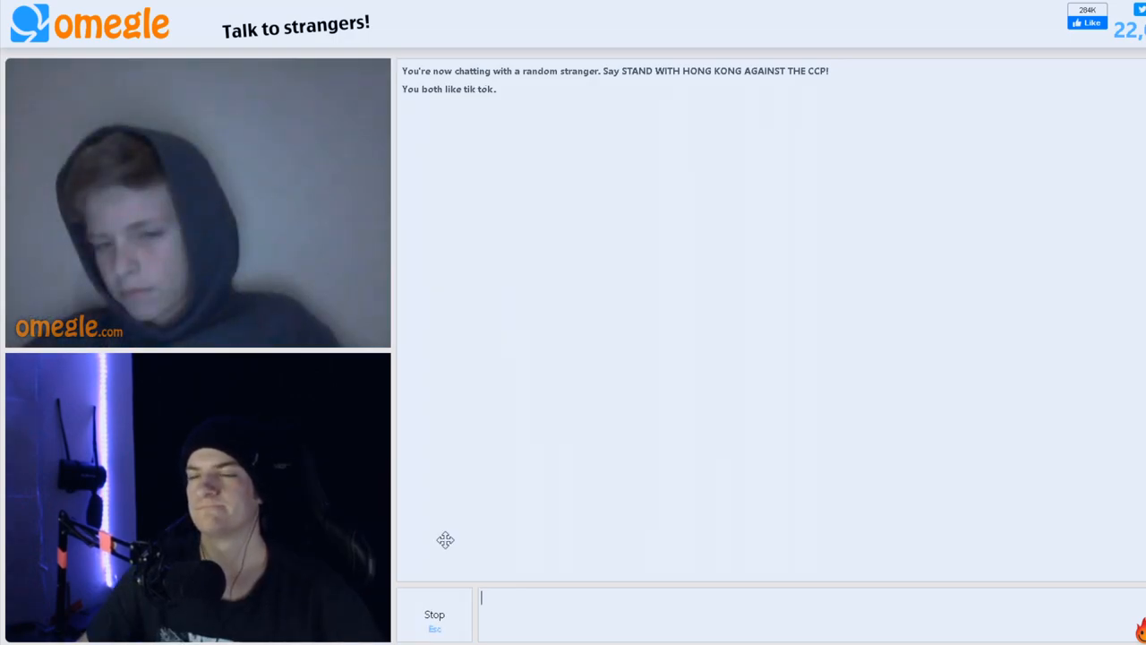
mouse_move(475, 542)
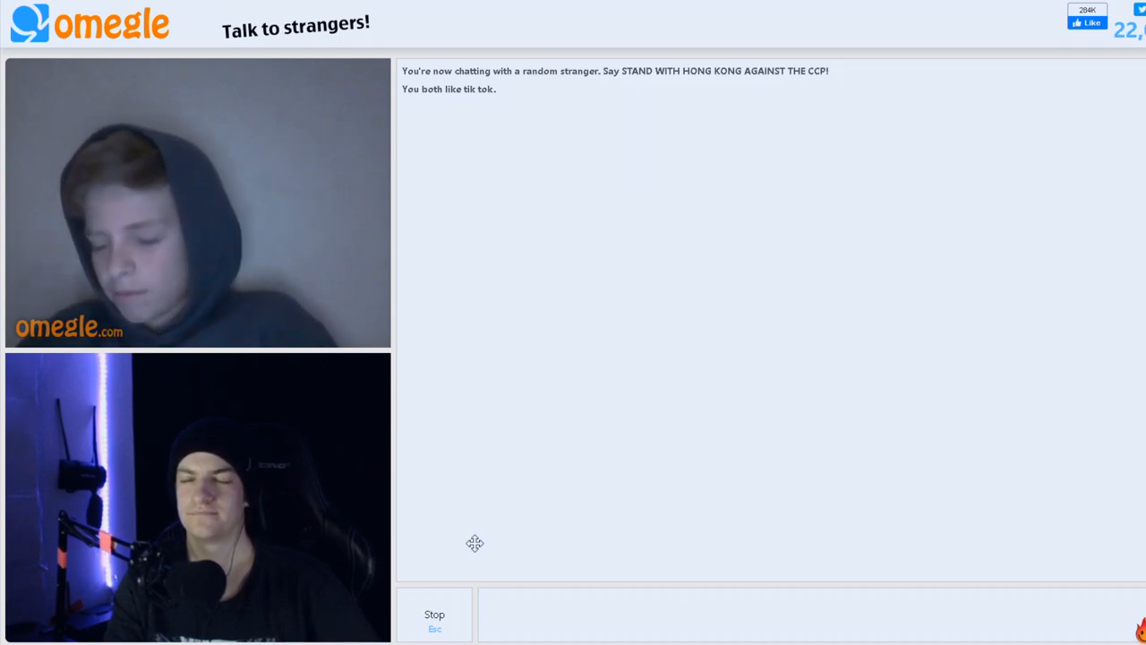
click(806, 613)
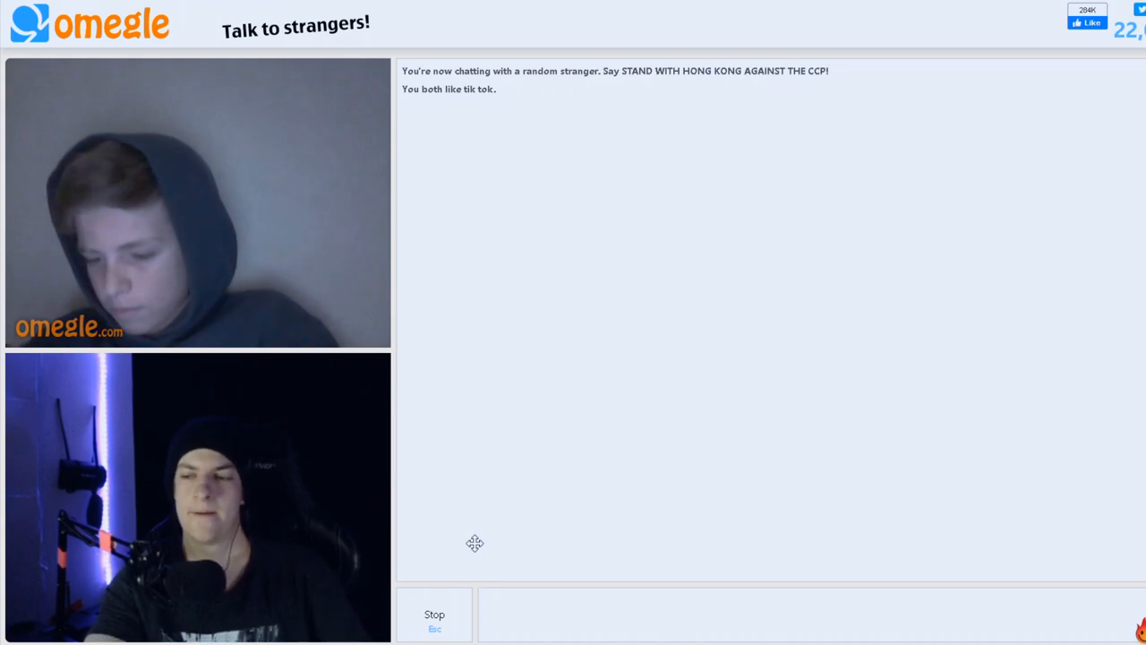
mouse_move(401, 500)
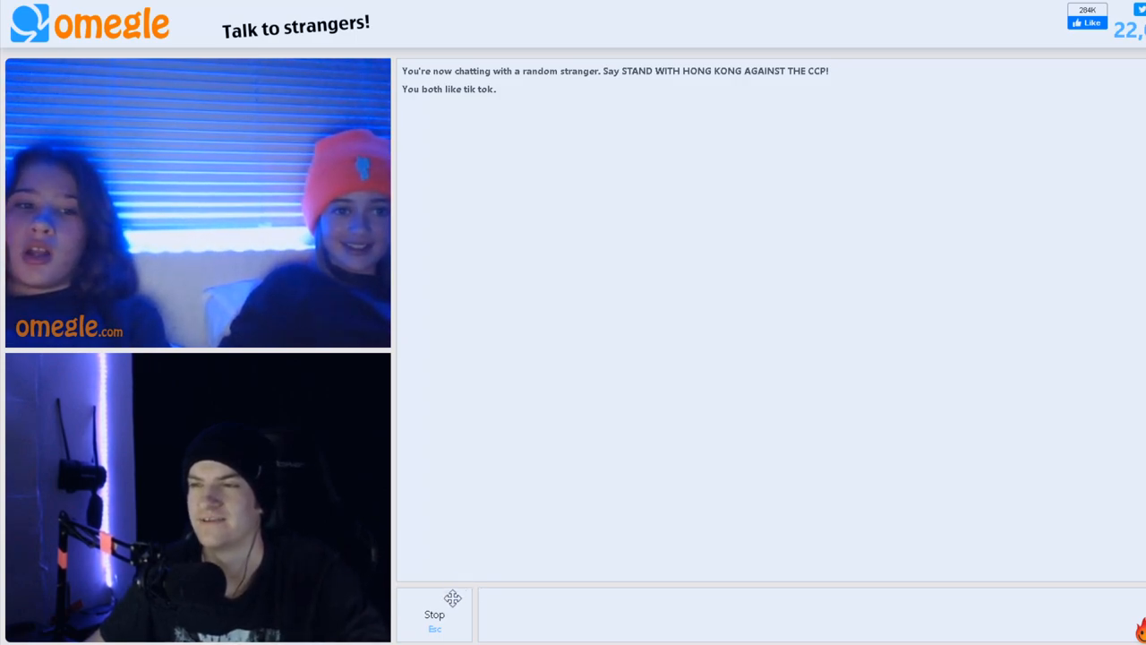
Search Google for 'charlie day', pick the Charli D'Amelio suggestion, view her image results, then return to Omegle.
click(433, 613)
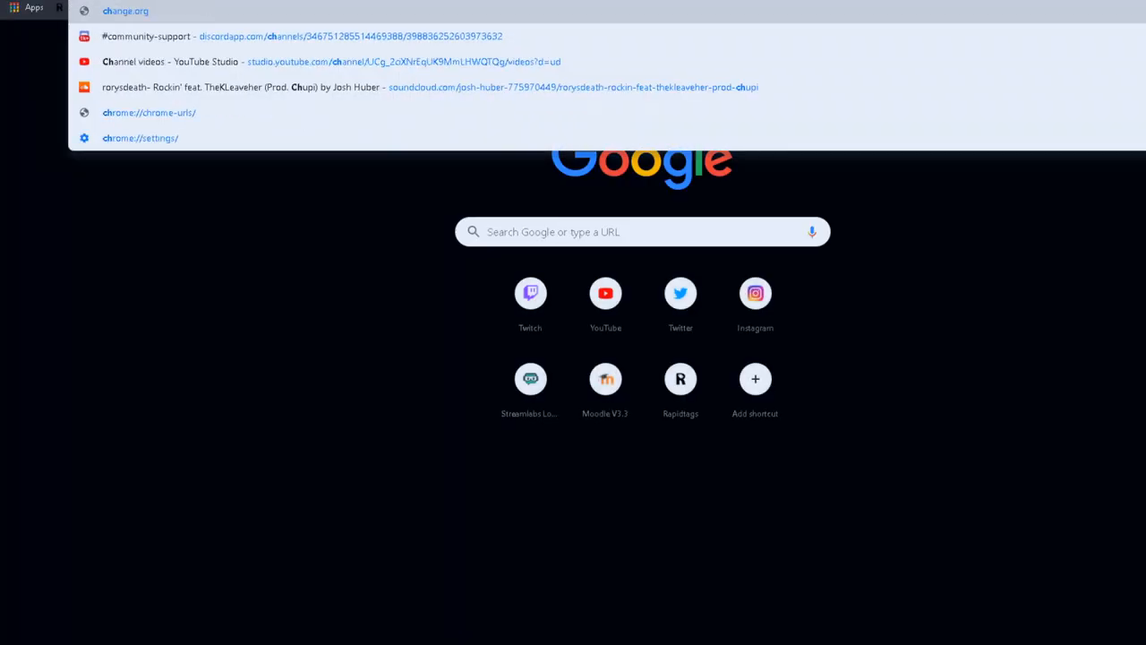
text(charlie day)
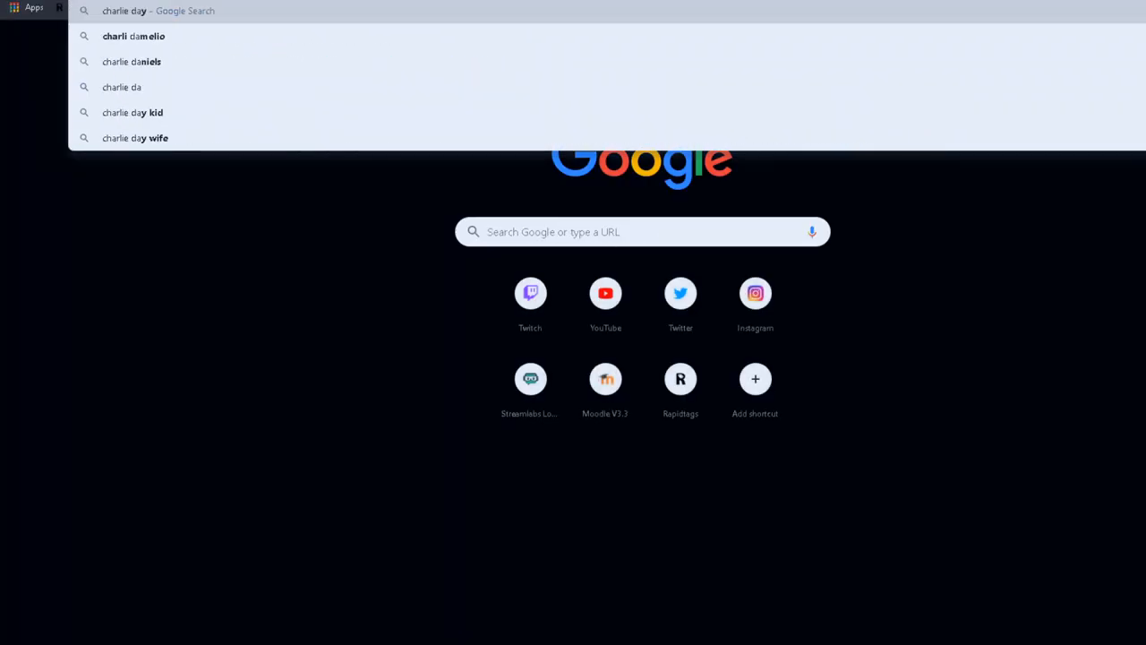
click(133, 35)
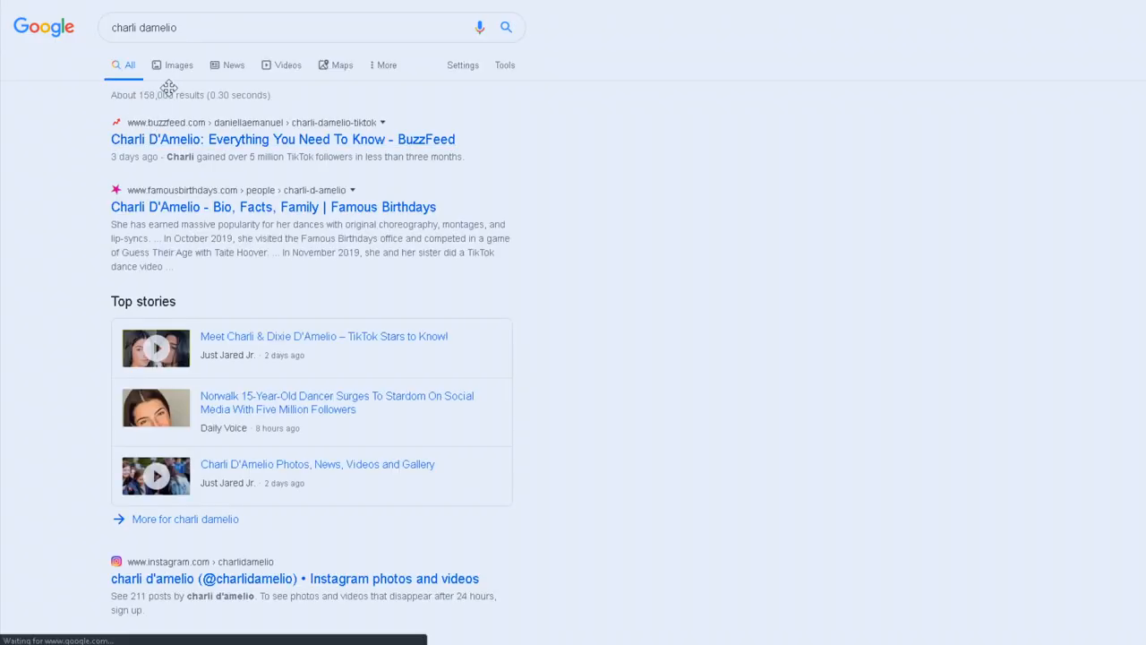
click(179, 65)
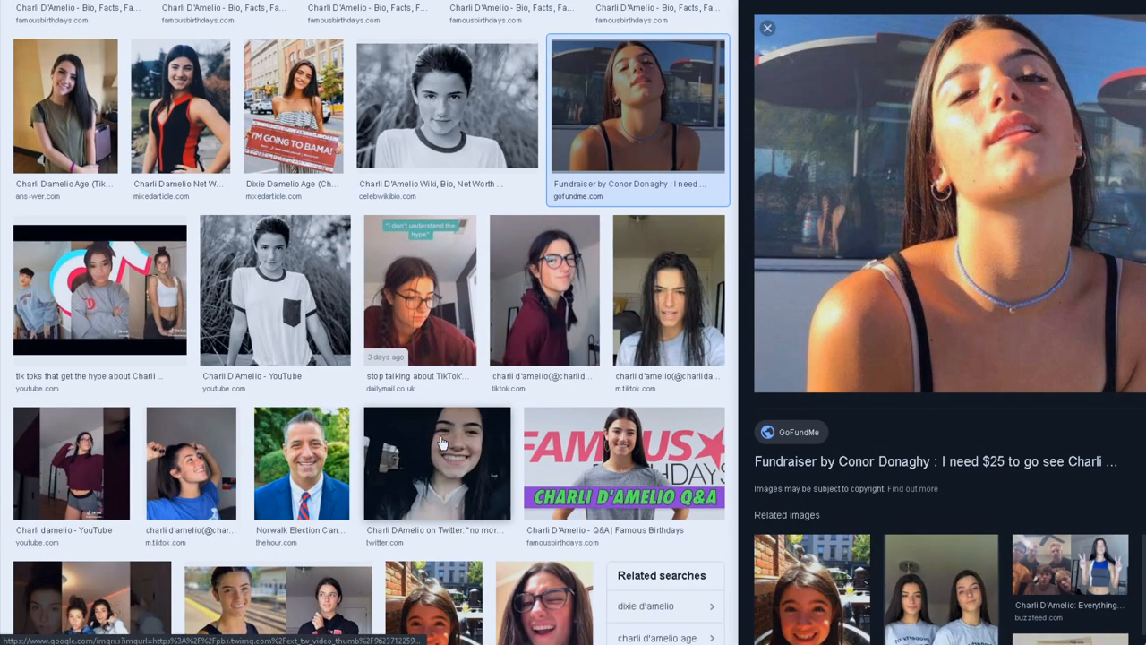
click(544, 290)
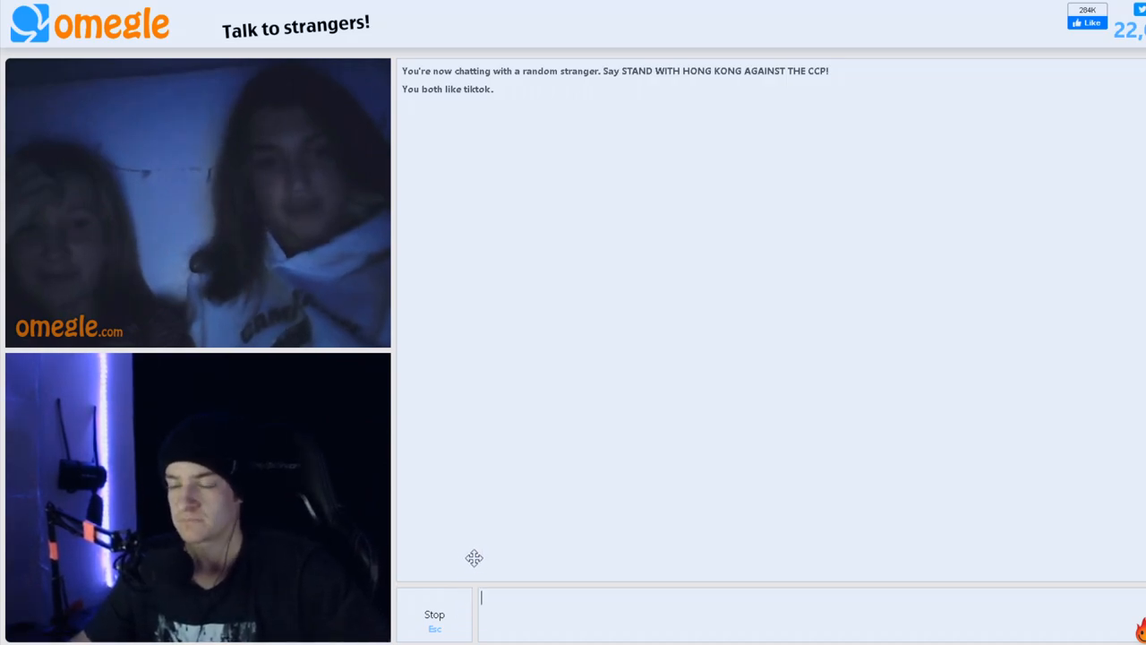
Resume the Omegle video chat with the two strangers in the dark room.
click(434, 614)
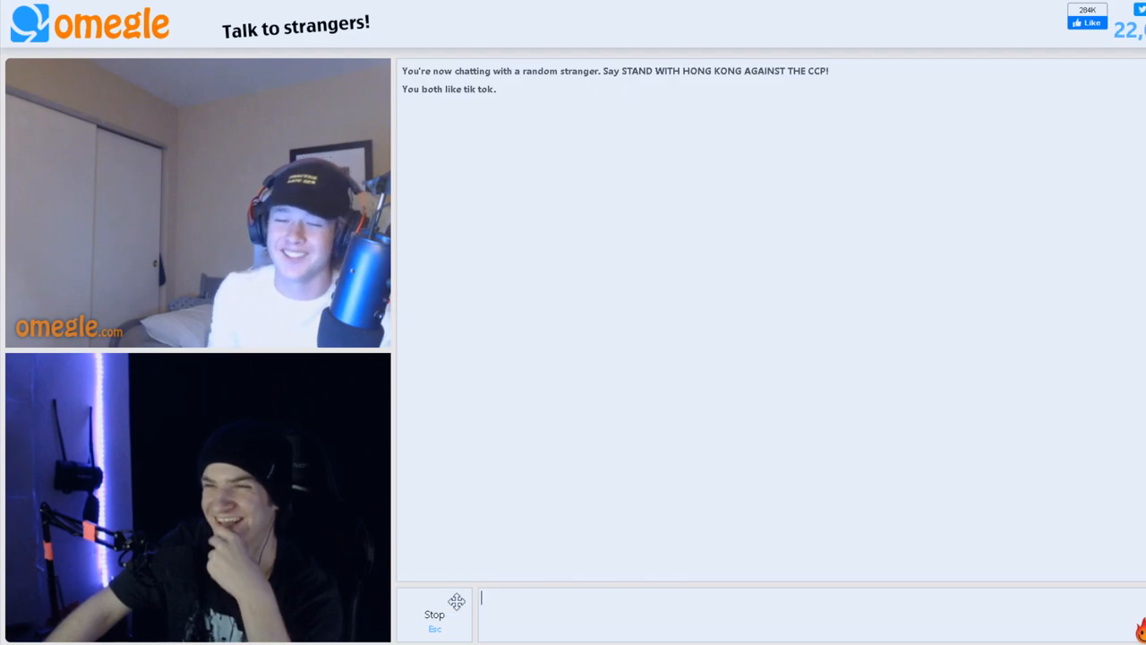
mouse_move(467, 509)
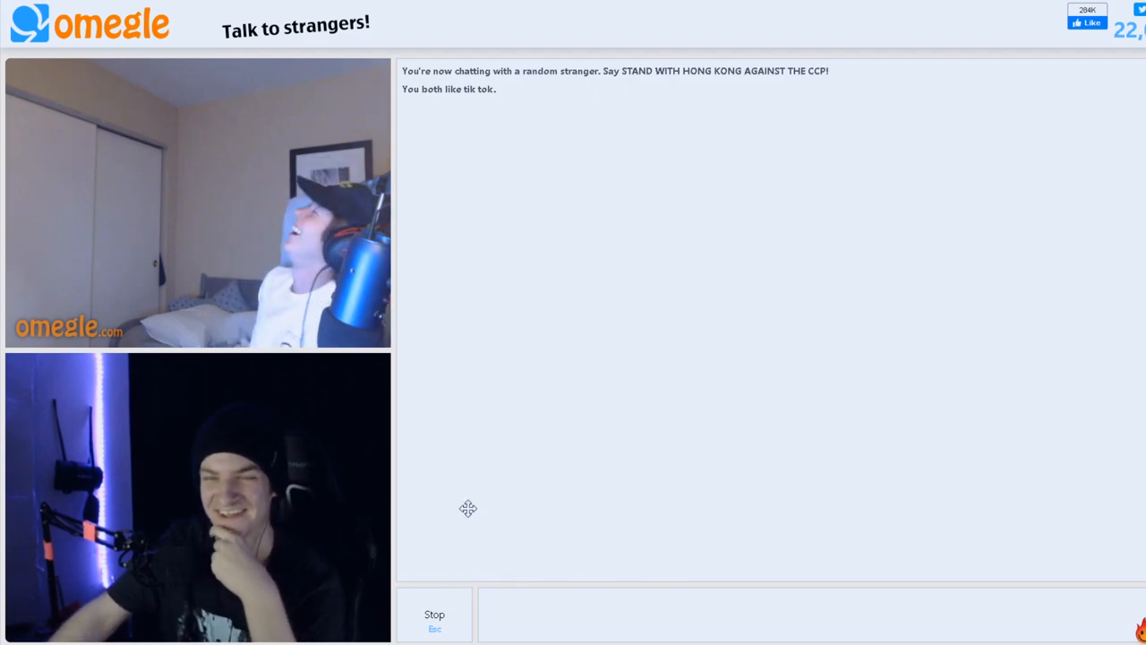
mouse_move(491, 516)
text(slipppy)
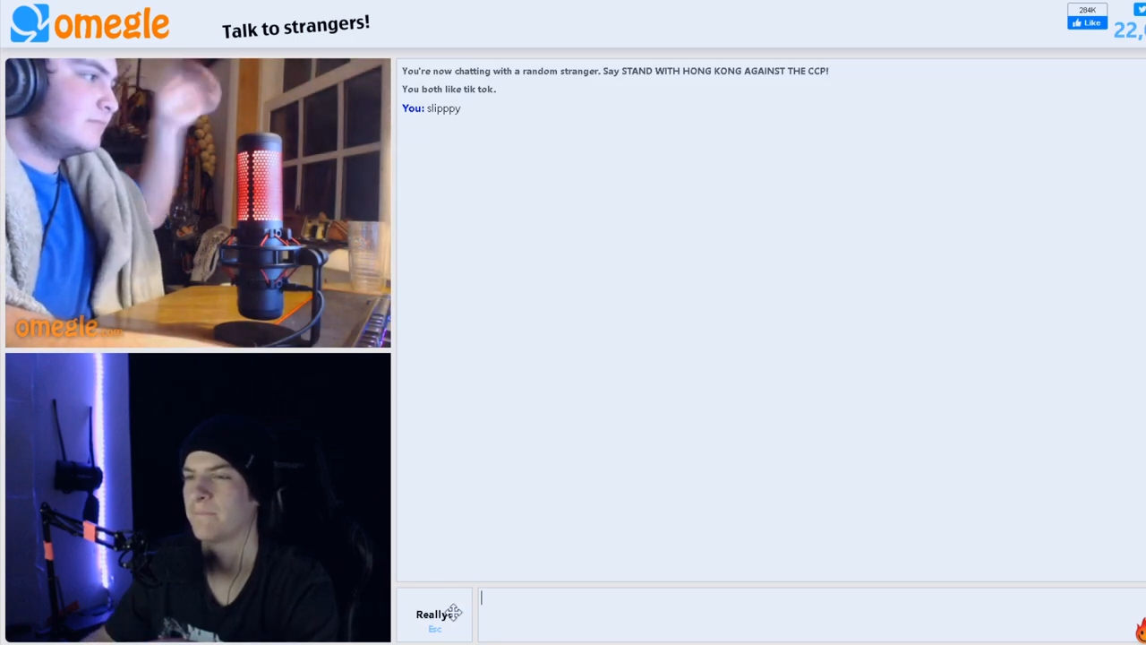
click(433, 613)
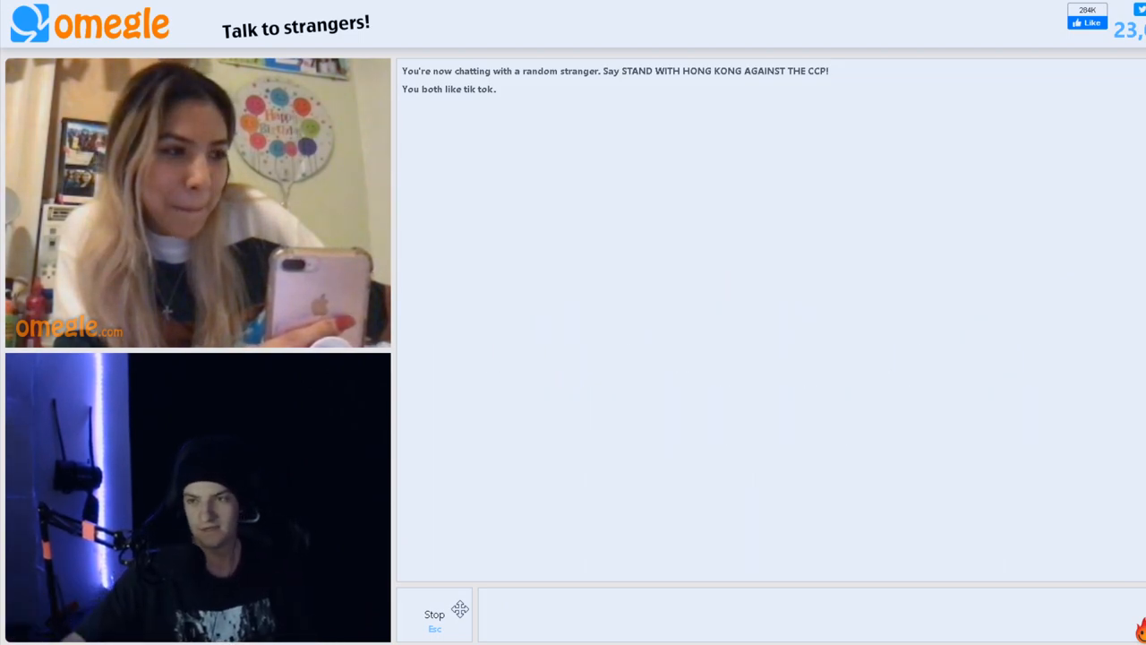
mouse_move(616, 405)
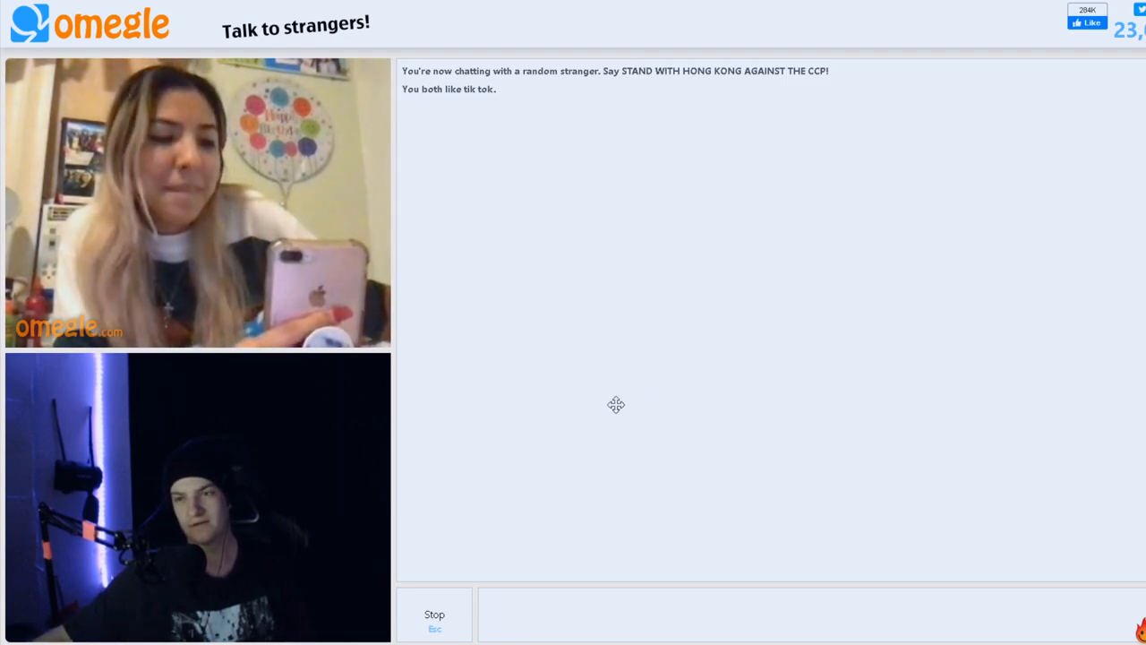
mouse_move(594, 419)
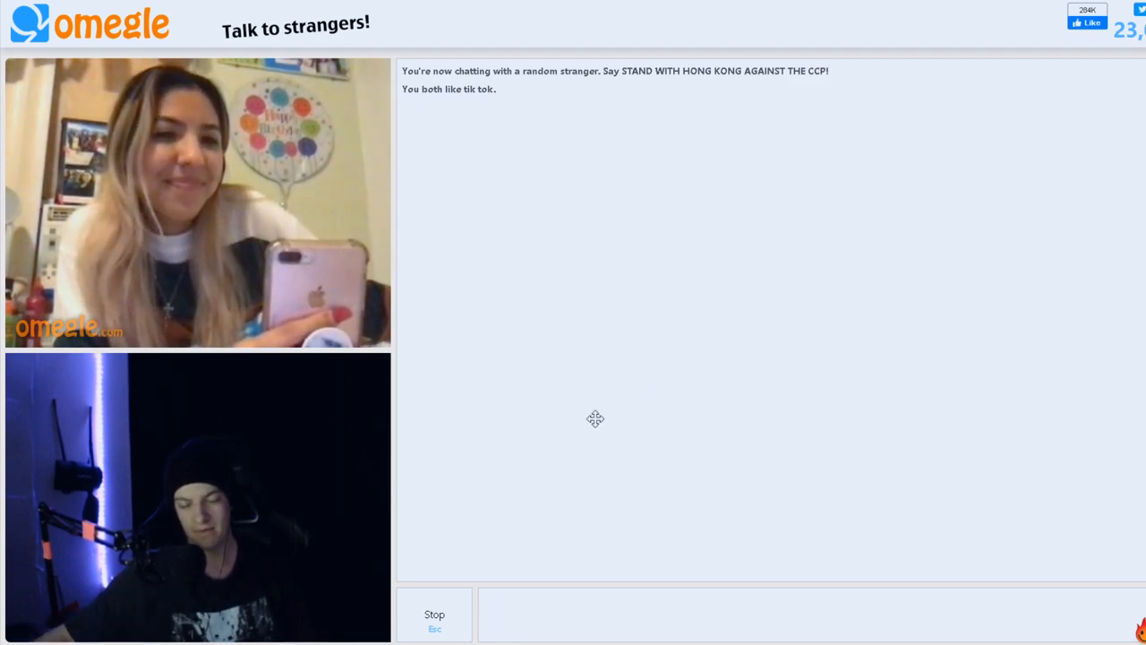